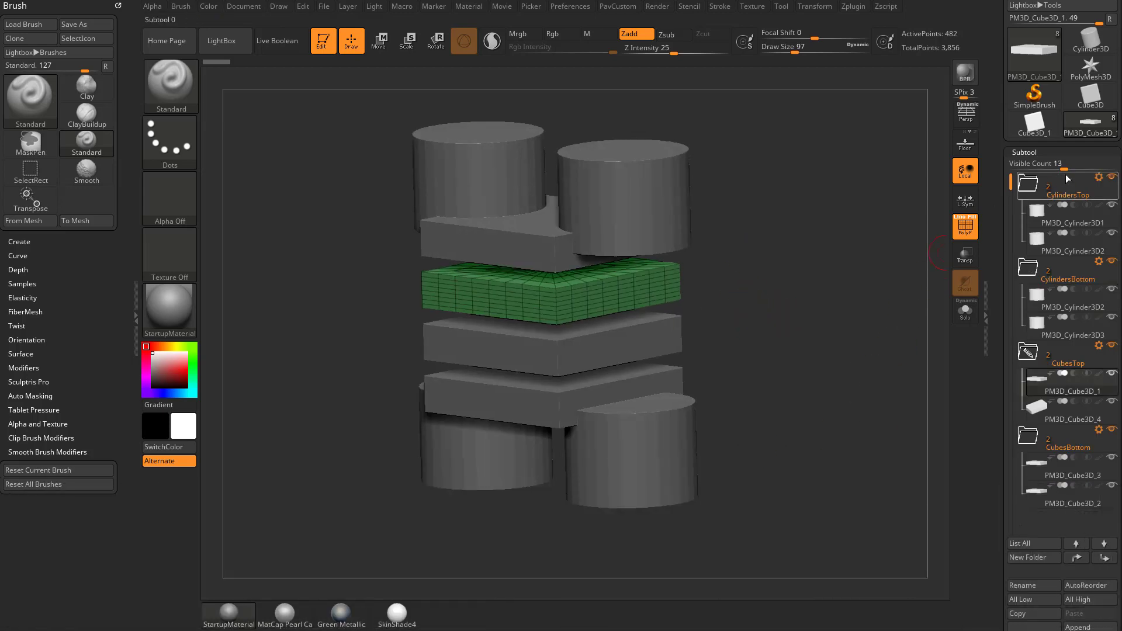
# Activate the Move transform so the gizmo appears on the selected cube.
pyautogui.click(379, 41)
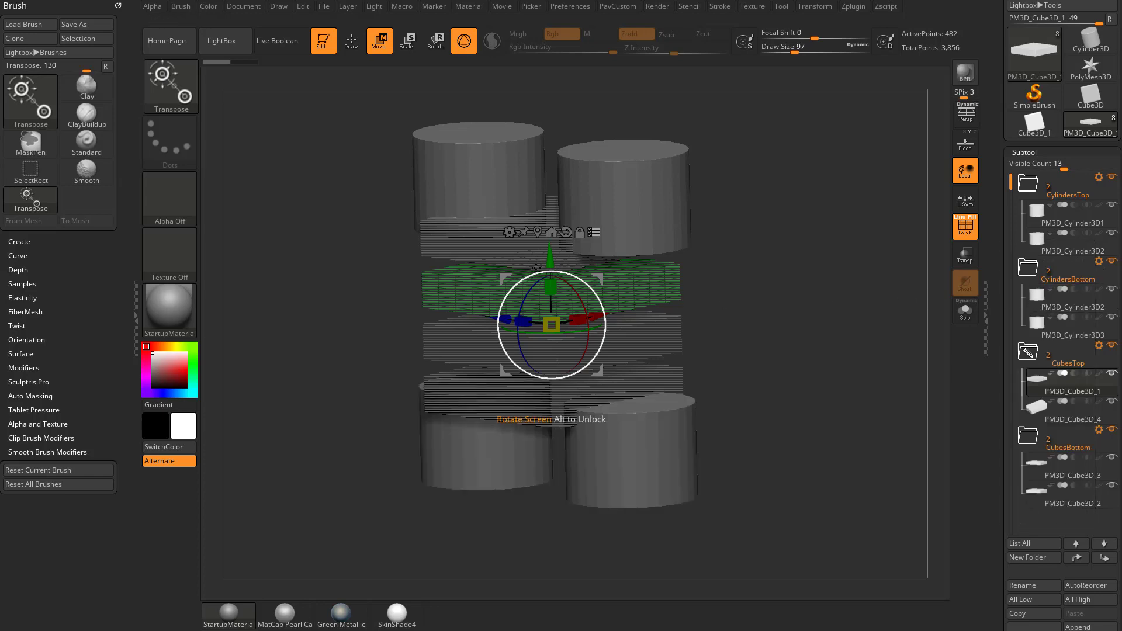
pyautogui.click(31, 100)
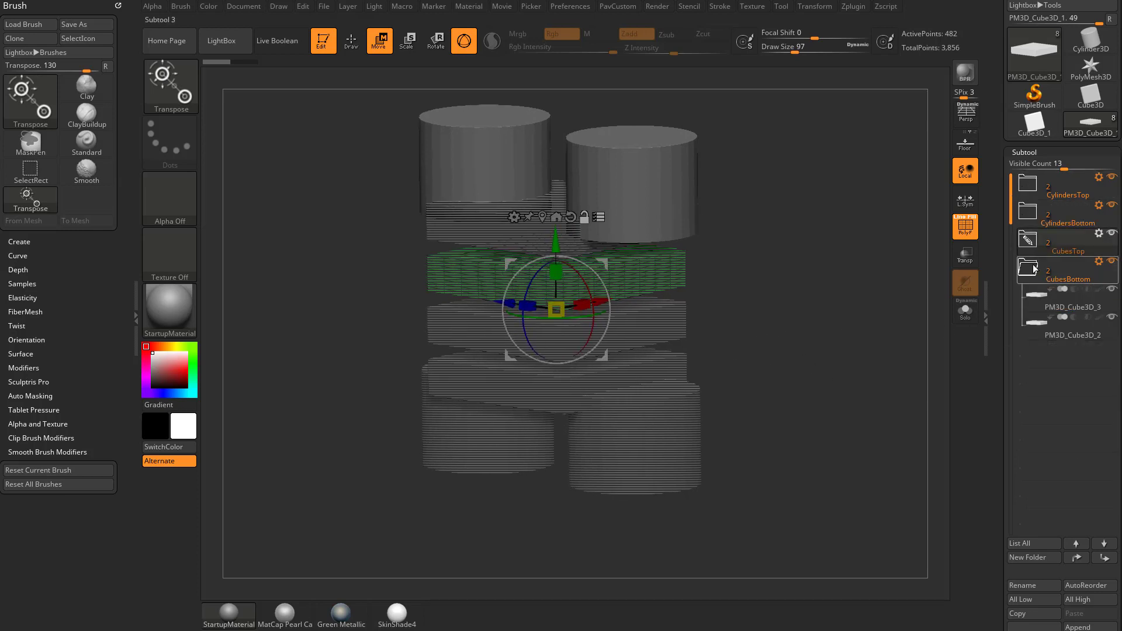
# Collapse CubesBottom and merge it up into CubesTop, giving CubesTop four cubes.
pyautogui.click(1067, 280)
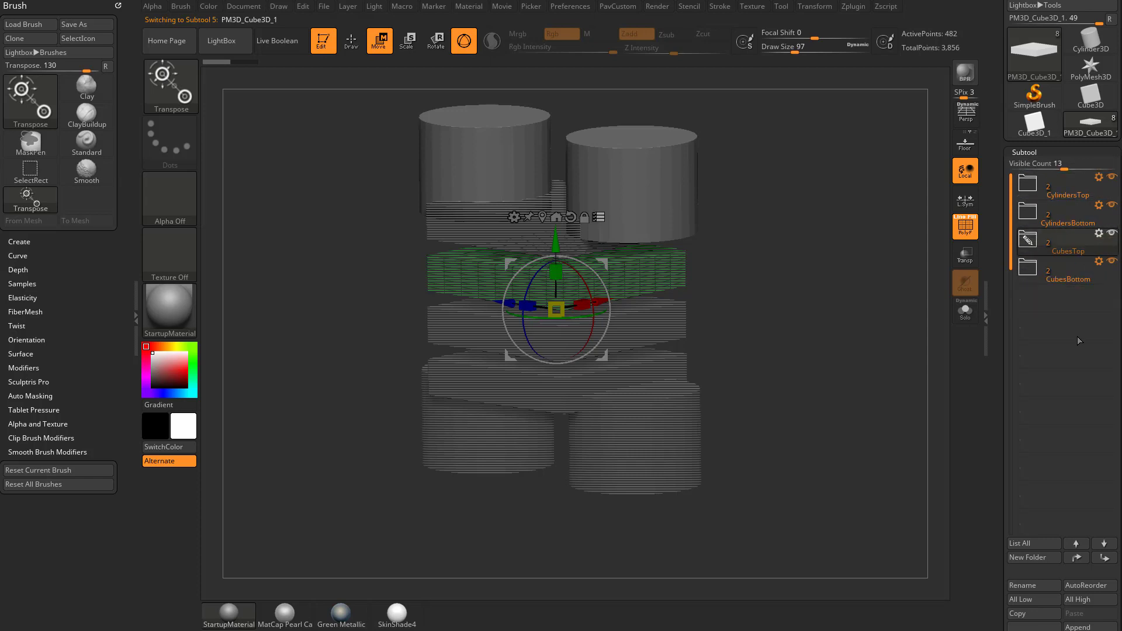
pyautogui.click(1066, 280)
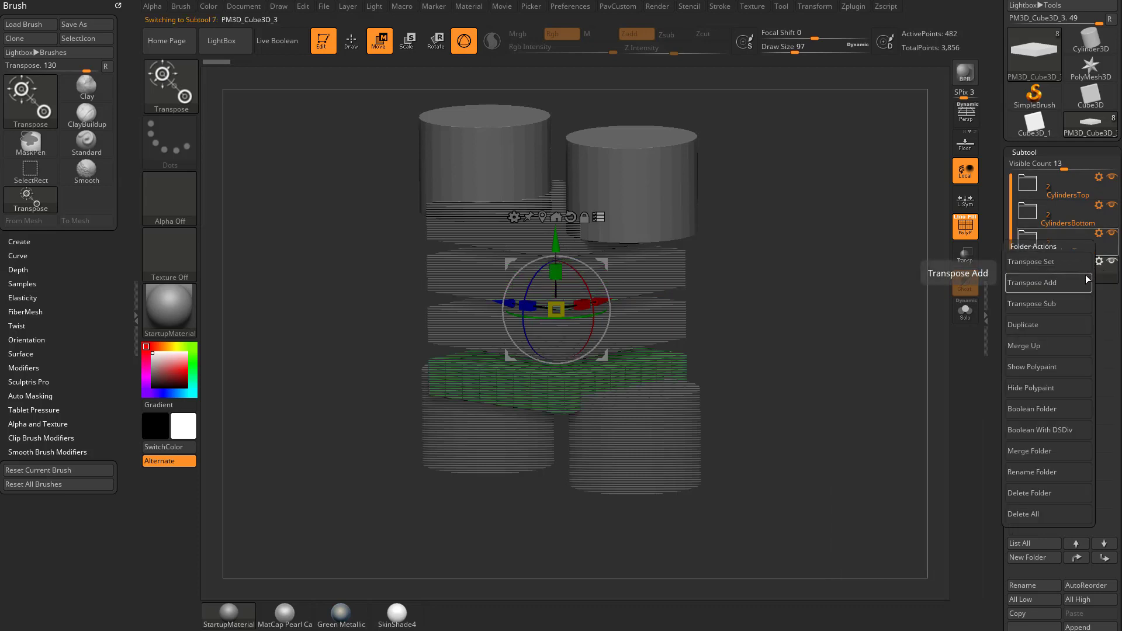
pyautogui.moveTo(1047, 346)
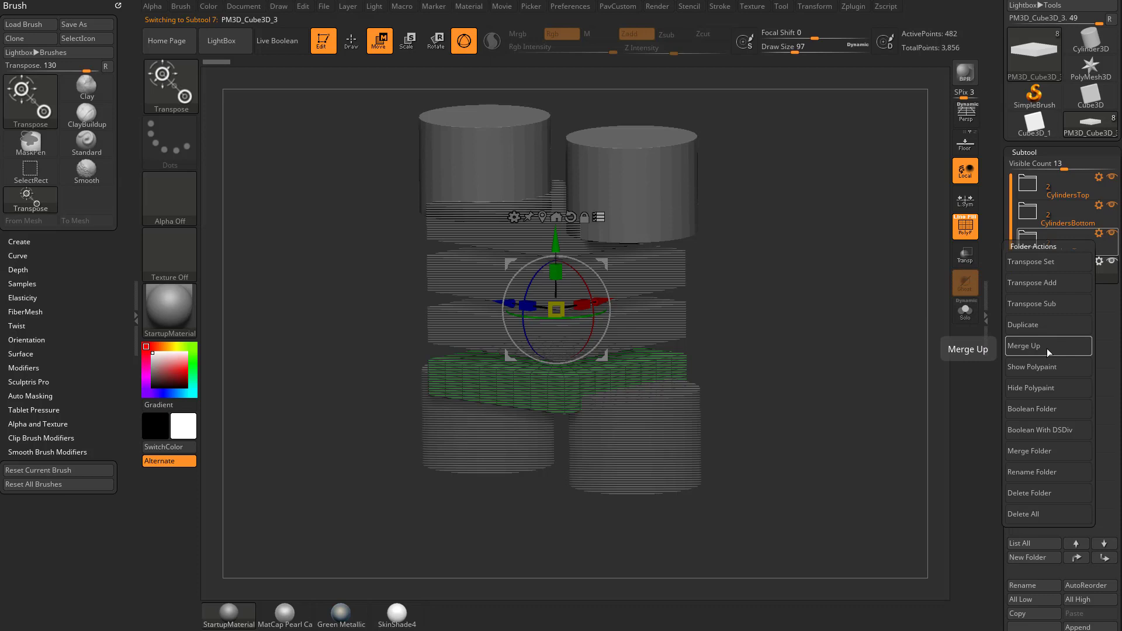
pyautogui.moveTo(1048, 451)
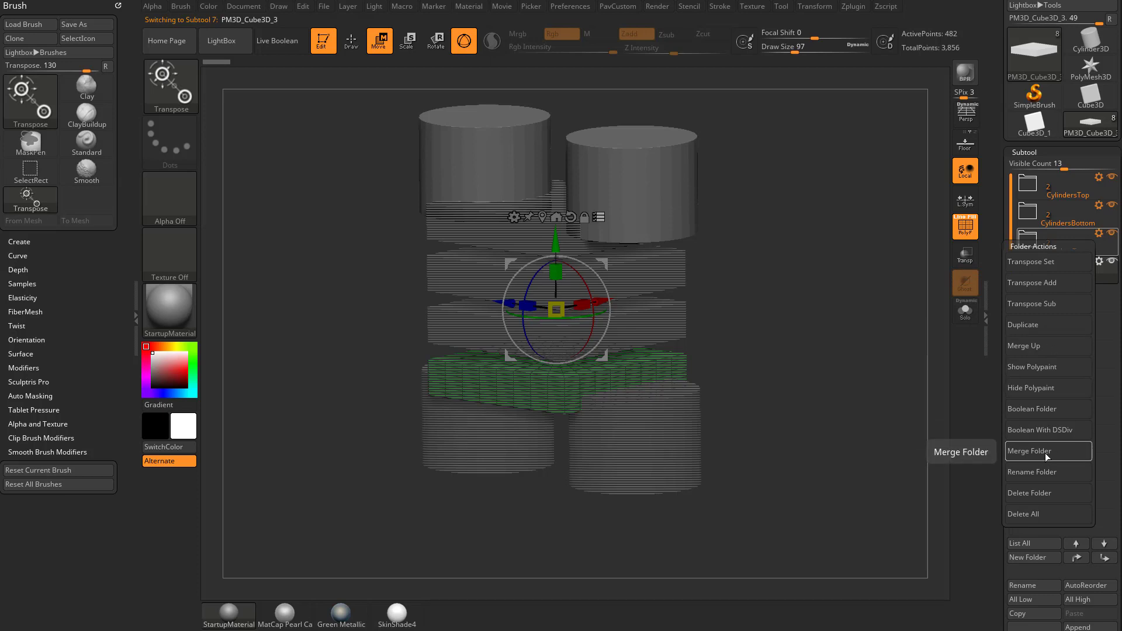
pyautogui.moveTo(1033, 367)
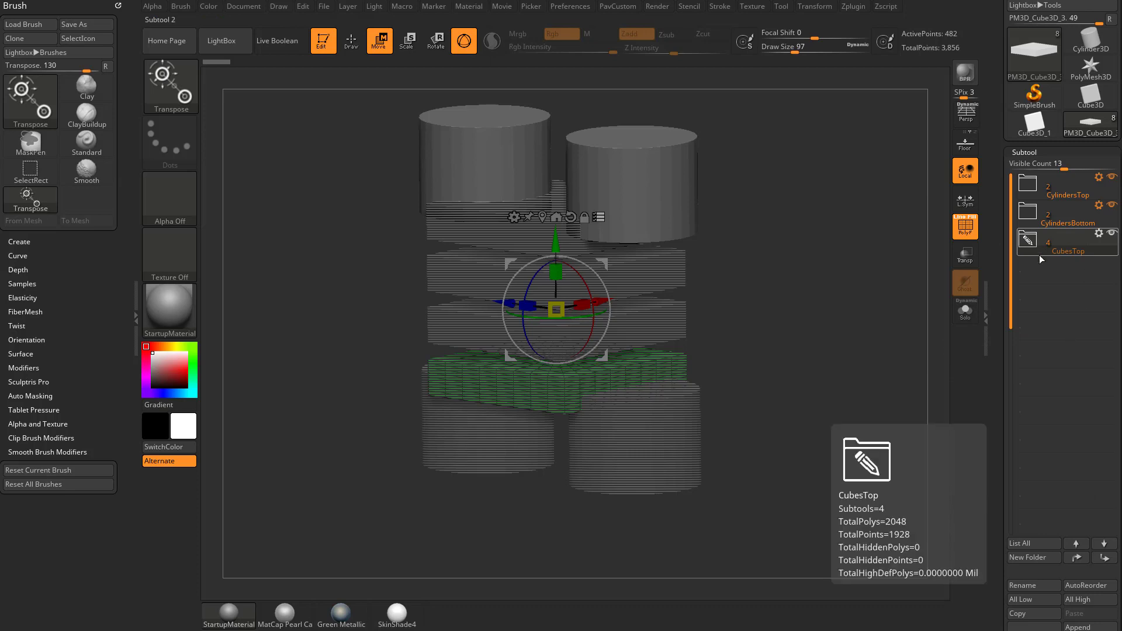
# Rename the merged CubesTop folder to Cubes via Folder Actions.
pyautogui.click(1067, 250)
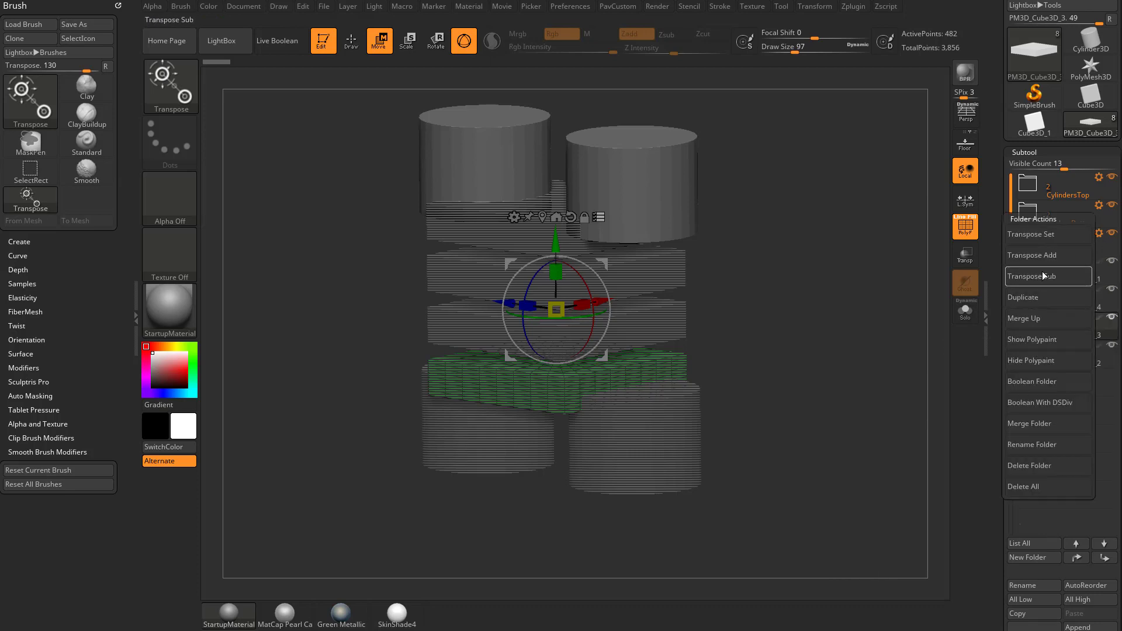
pyautogui.click(1032, 445)
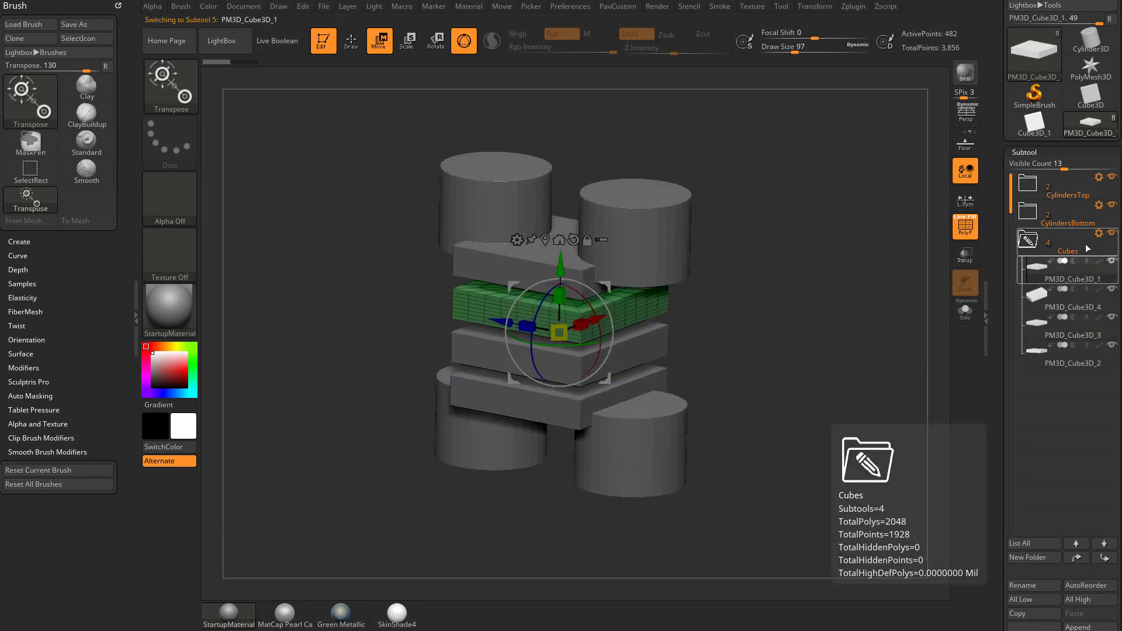
pyautogui.click(1110, 239)
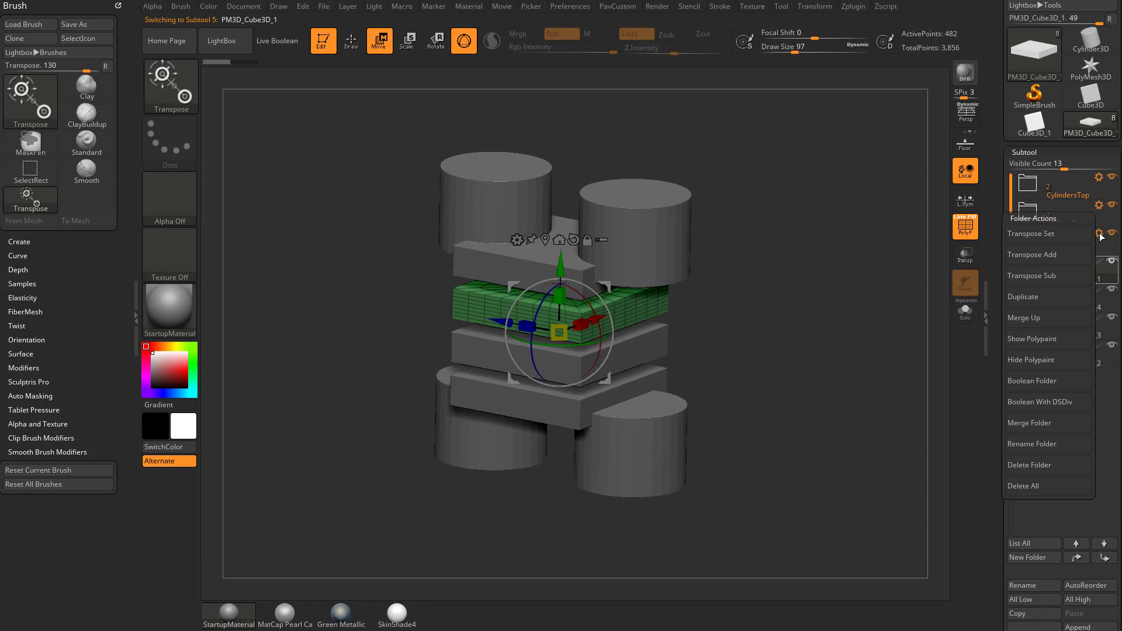
pyautogui.moveTo(1047, 359)
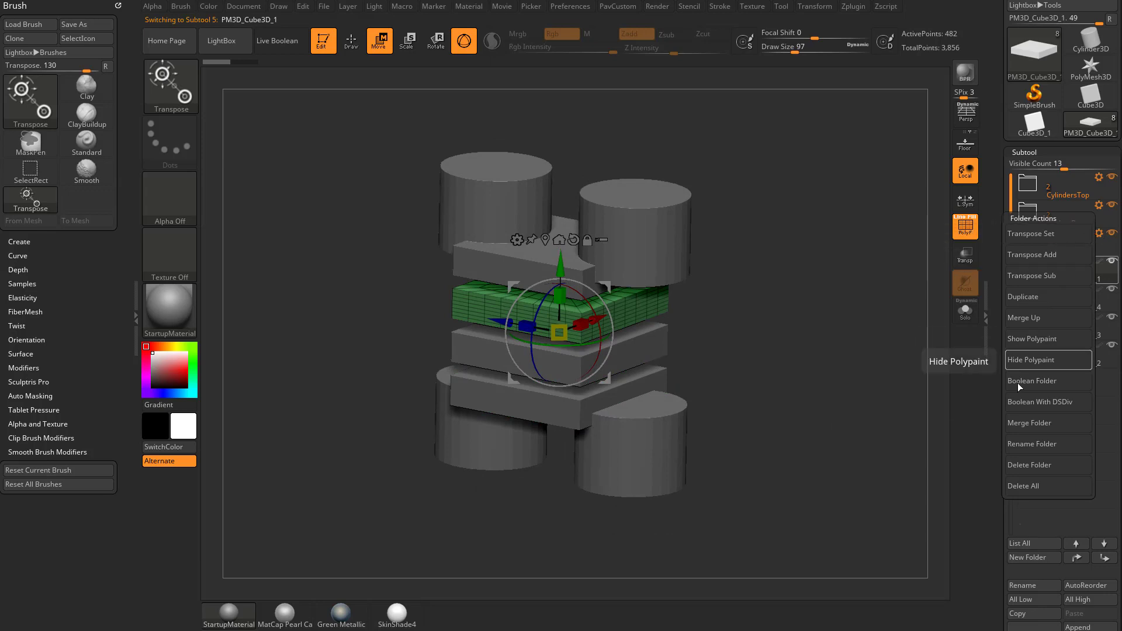
pyautogui.moveTo(1047, 423)
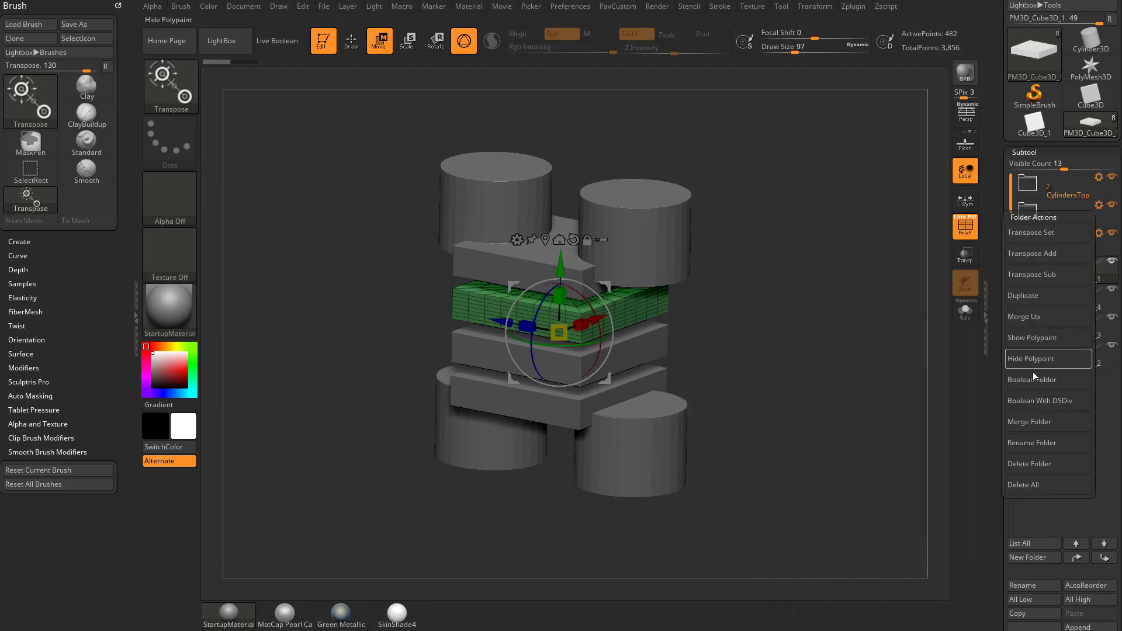
pyautogui.moveTo(1047, 422)
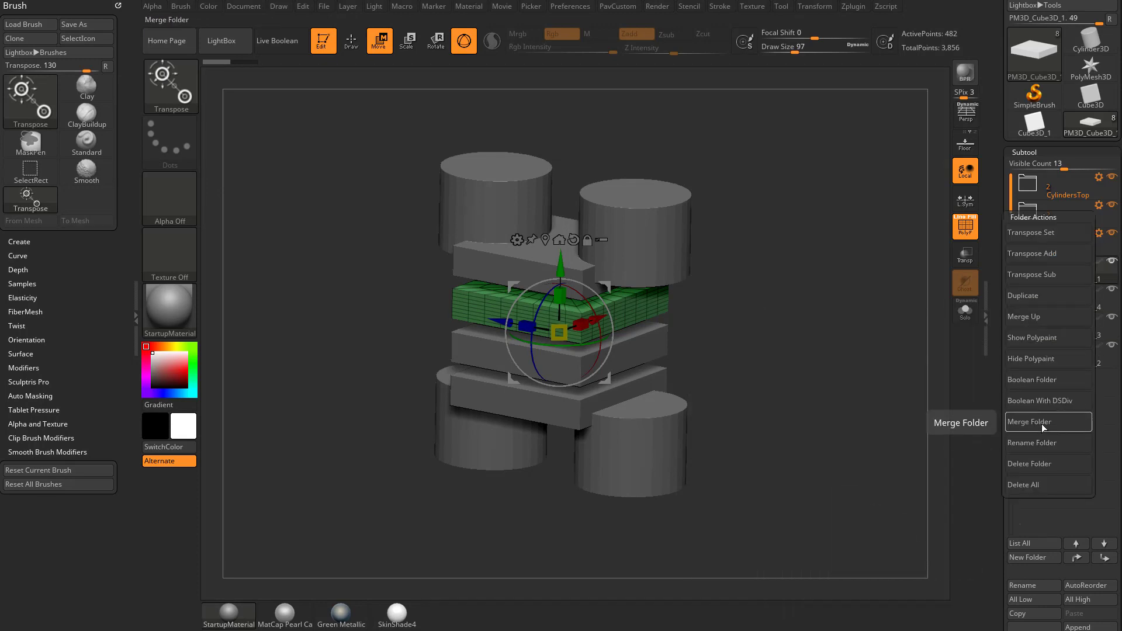
# Merge the Cubes folder's four cubes into Merged_PM3D_Cube3D_1.
pyautogui.click(1031, 422)
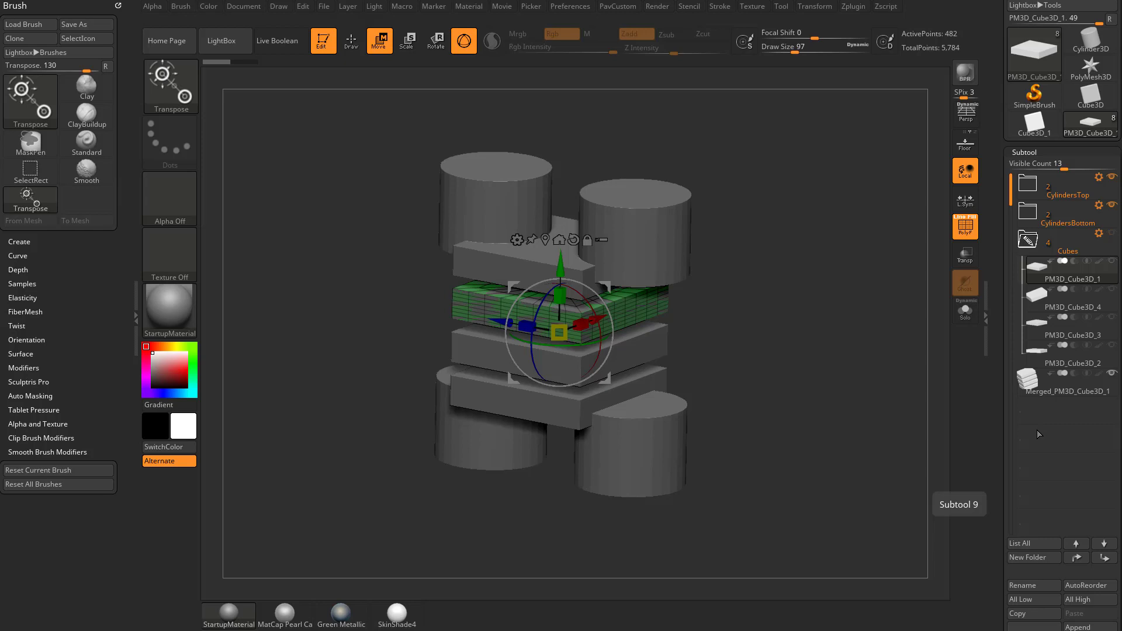
pyautogui.moveTo(1027, 222)
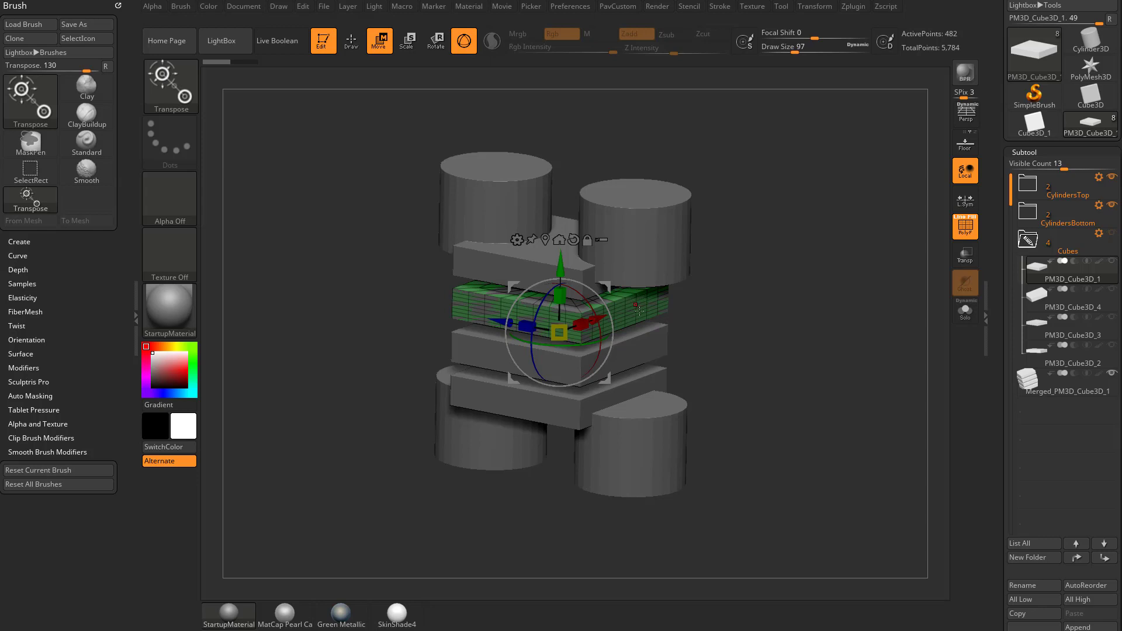
pyautogui.moveTo(1066, 311)
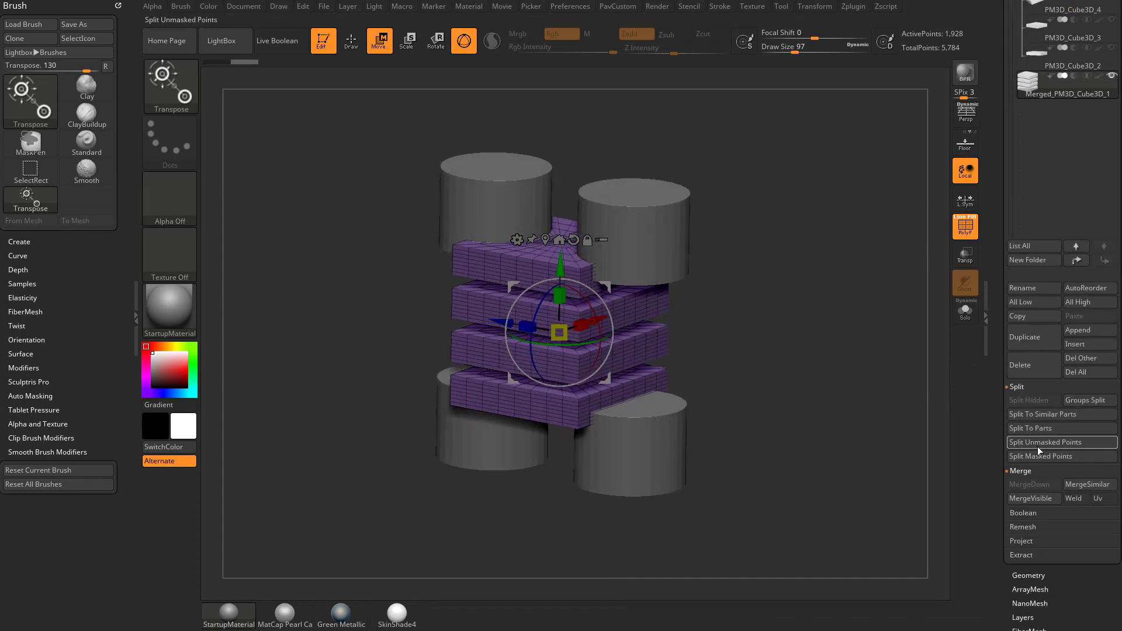
# Split the merged cubes by unmasked points, hide the cylinders and MergeVisible the slabs.
pyautogui.click(1045, 442)
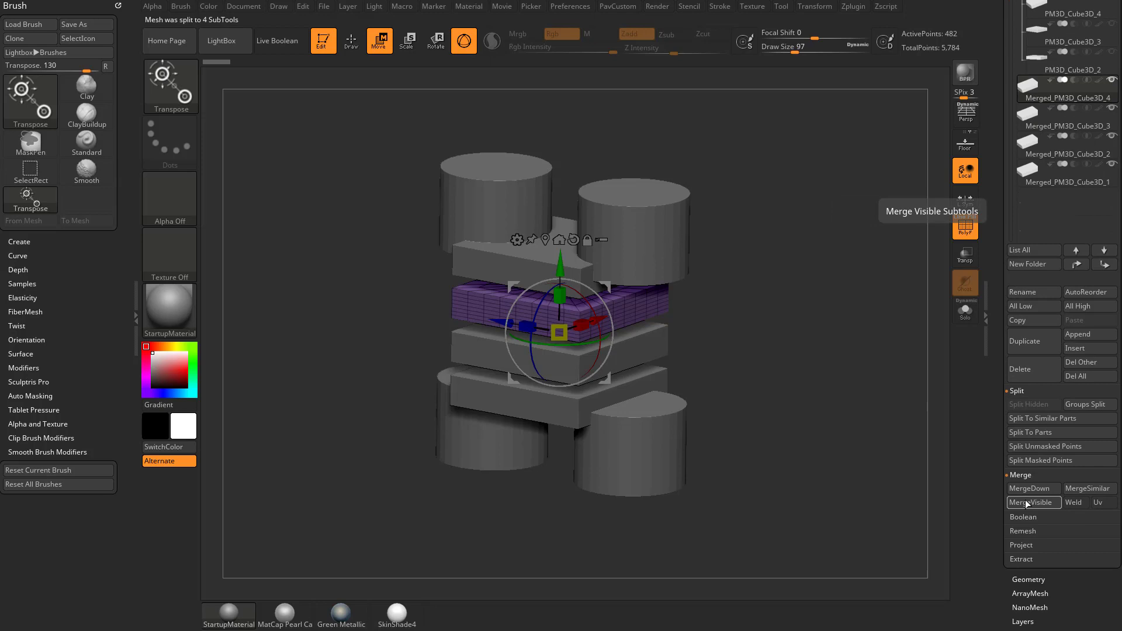
pyautogui.click(1032, 501)
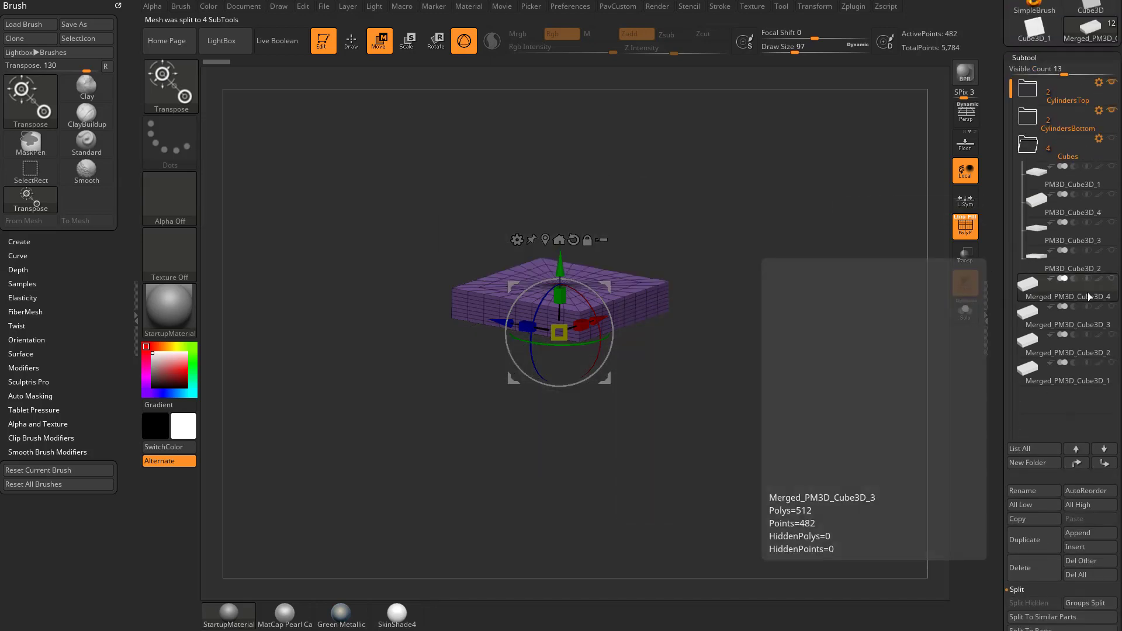
pyautogui.click(1066, 343)
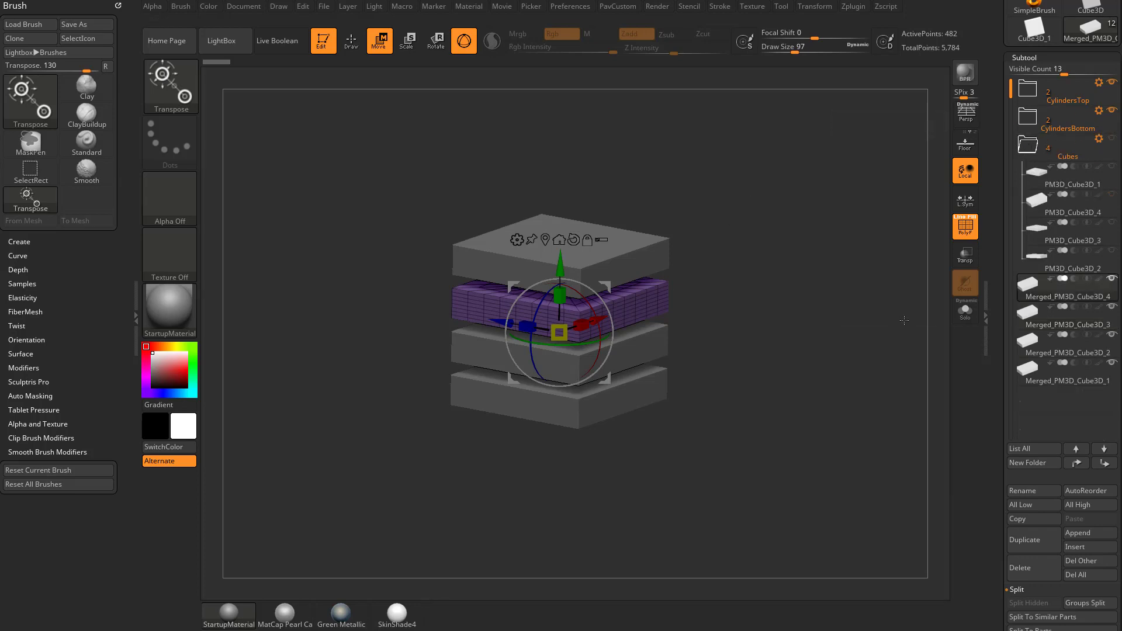
pyautogui.moveTo(1069, 121)
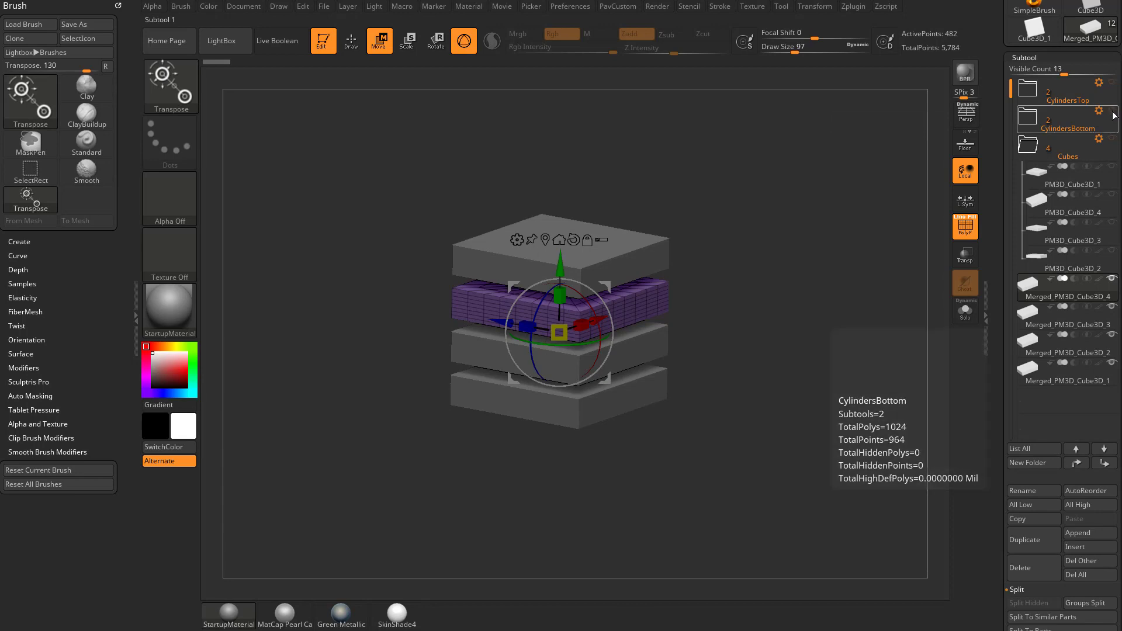
pyautogui.moveTo(809, 374)
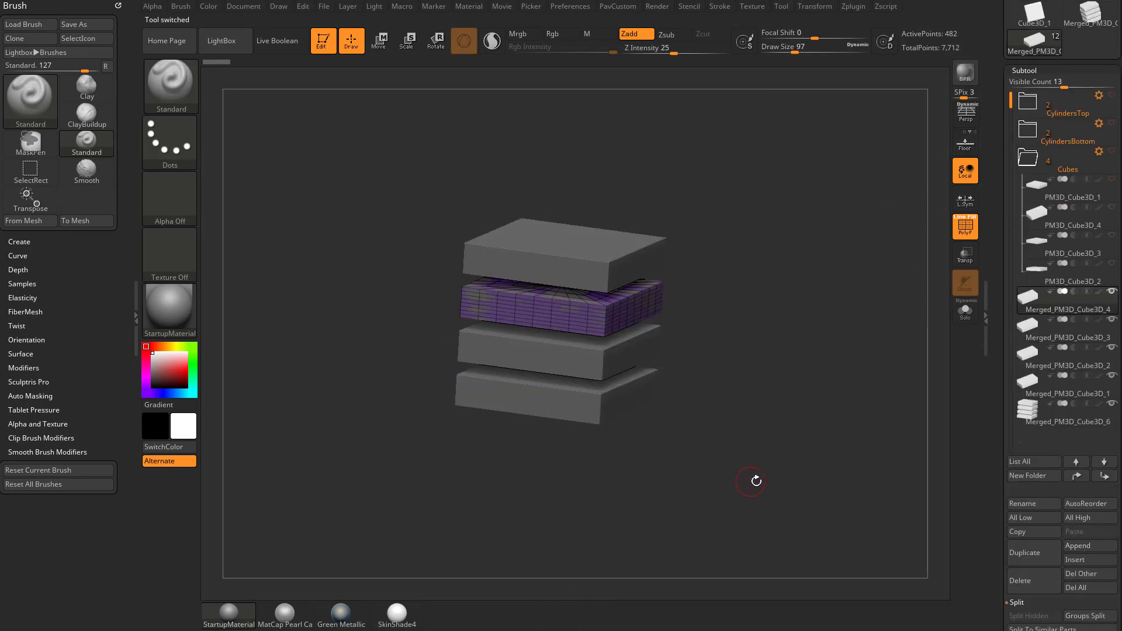
pyautogui.click(378, 41)
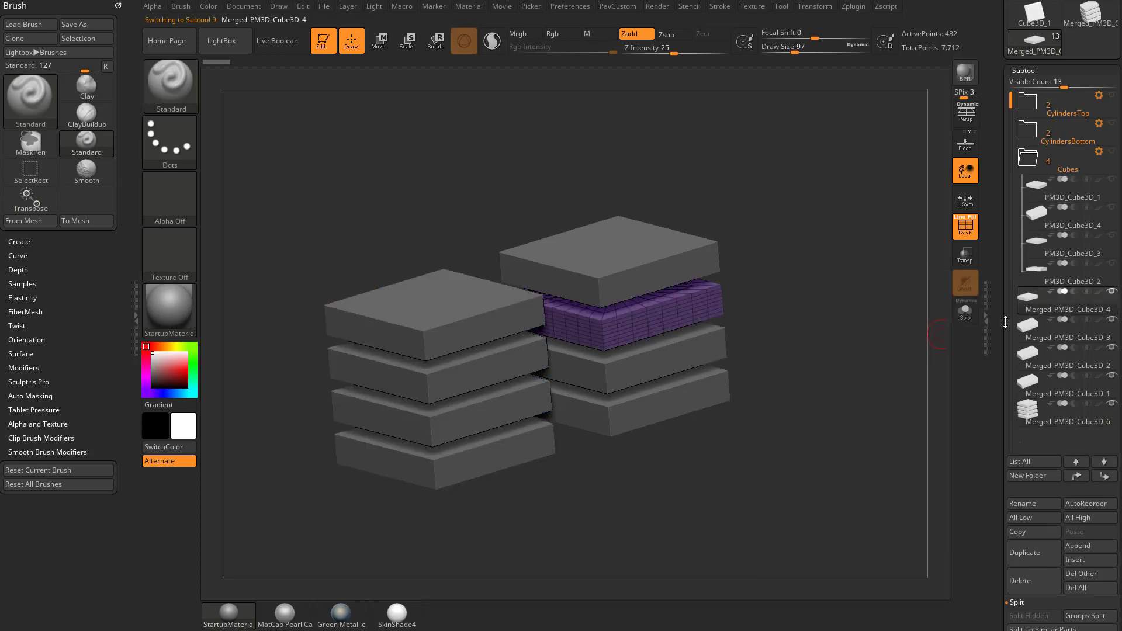
pyautogui.moveTo(1029, 559)
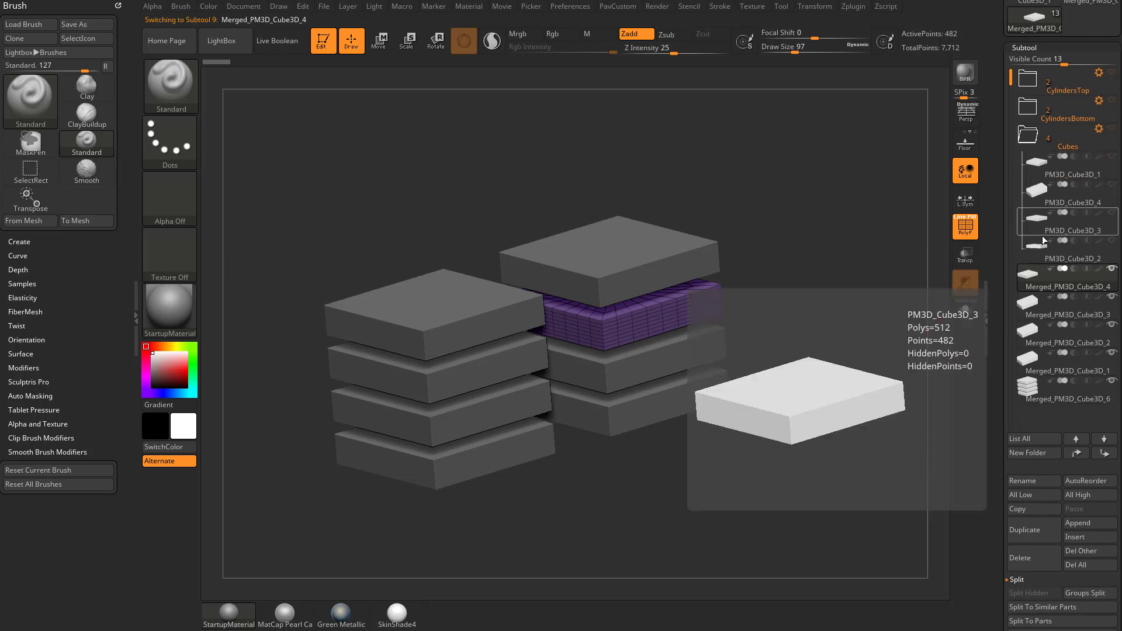
# Delete the extra Merged_PM3D subtools and show the cylinder folders again.
pyautogui.click(1019, 558)
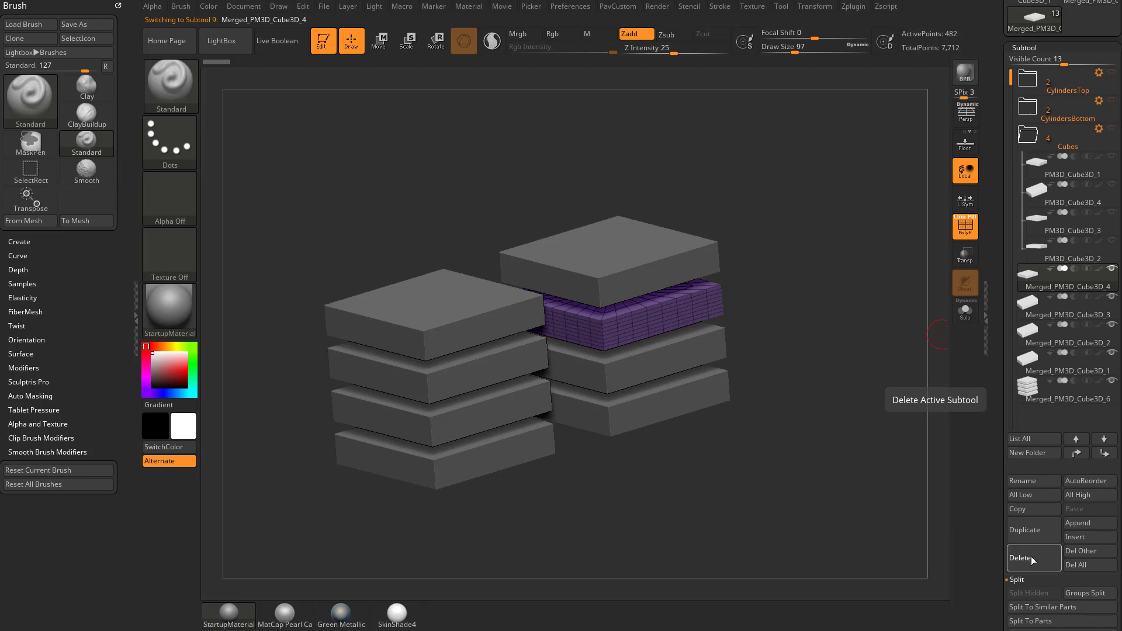
pyautogui.click(1019, 558)
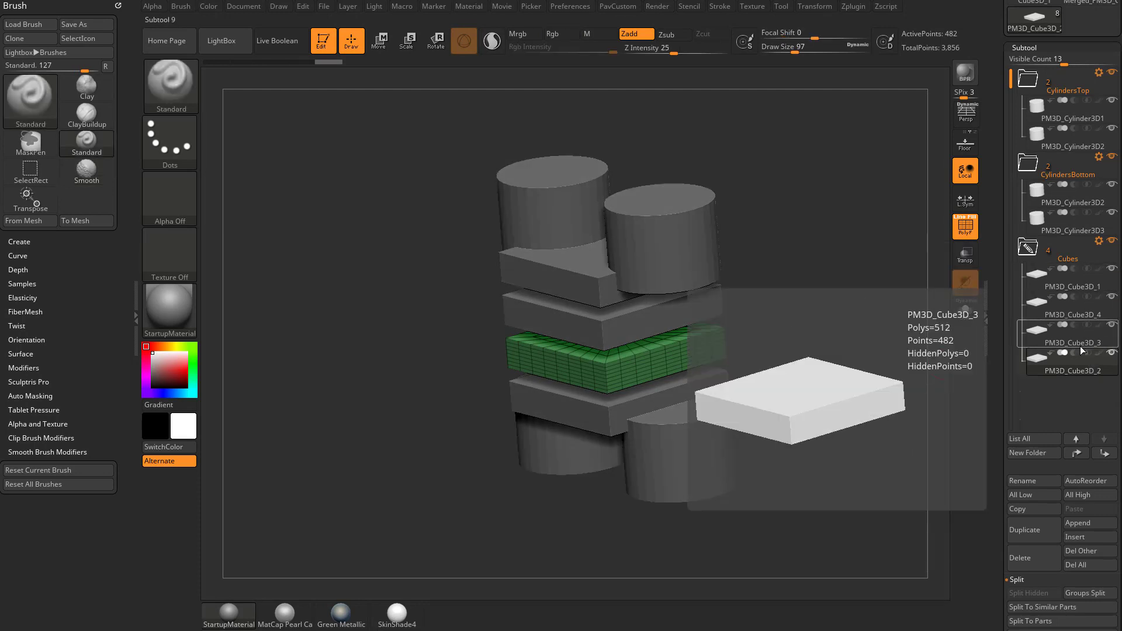
# Delete the Cubes folder, leaving its four cubes loose in the subtool list.
pyautogui.click(1028, 247)
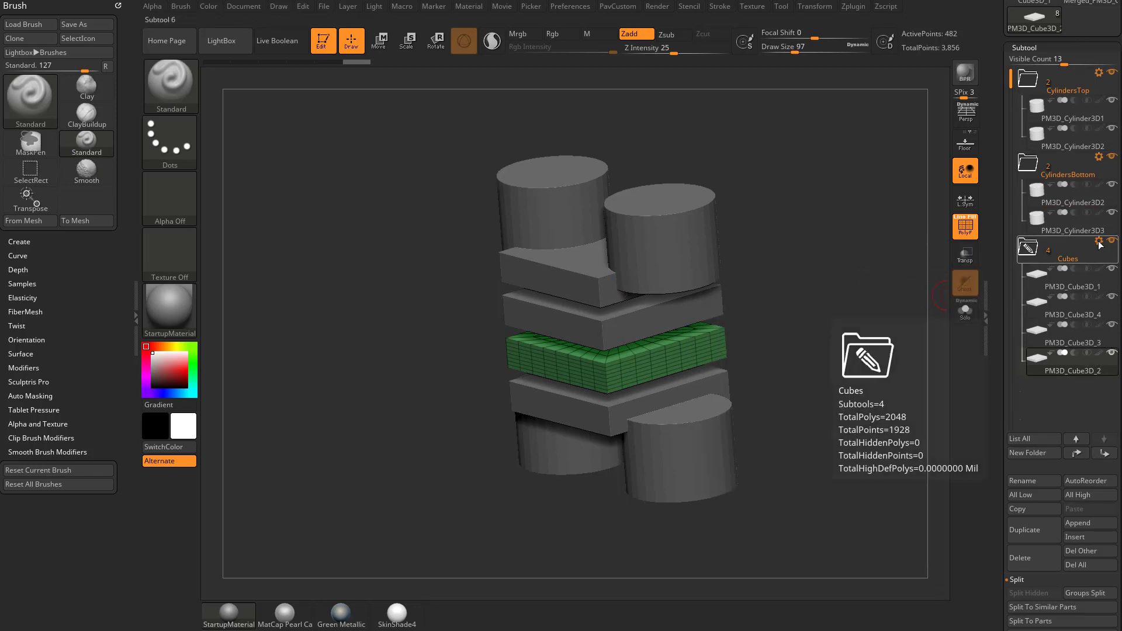
pyautogui.click(1098, 248)
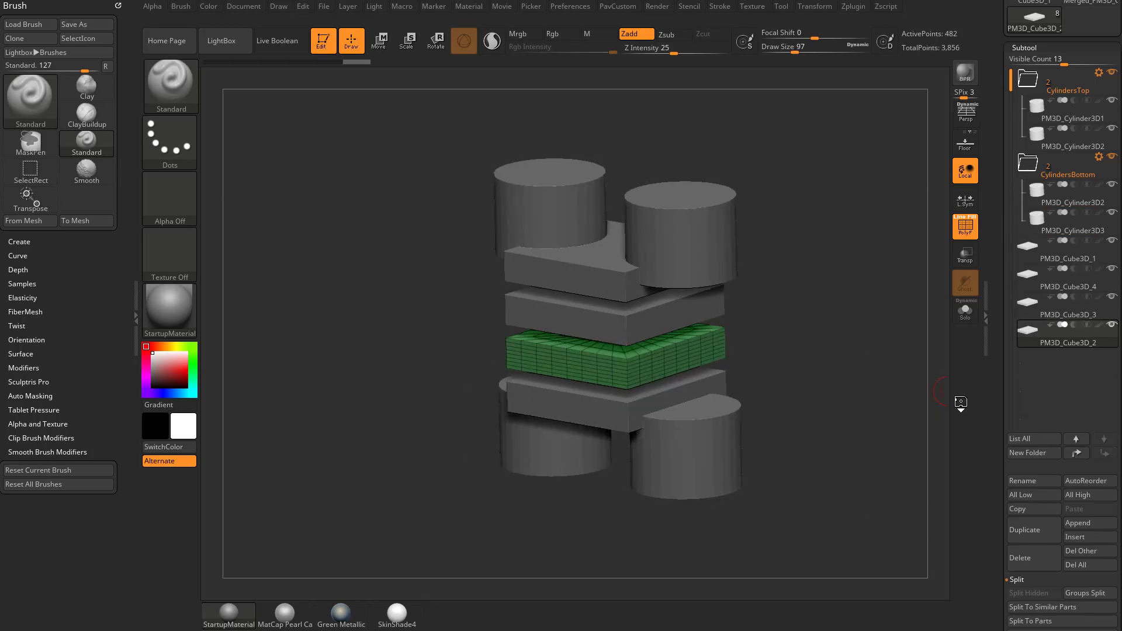
# Undo the deletion to restore the Cubes folder and expand it.
pyautogui.click(380, 40)
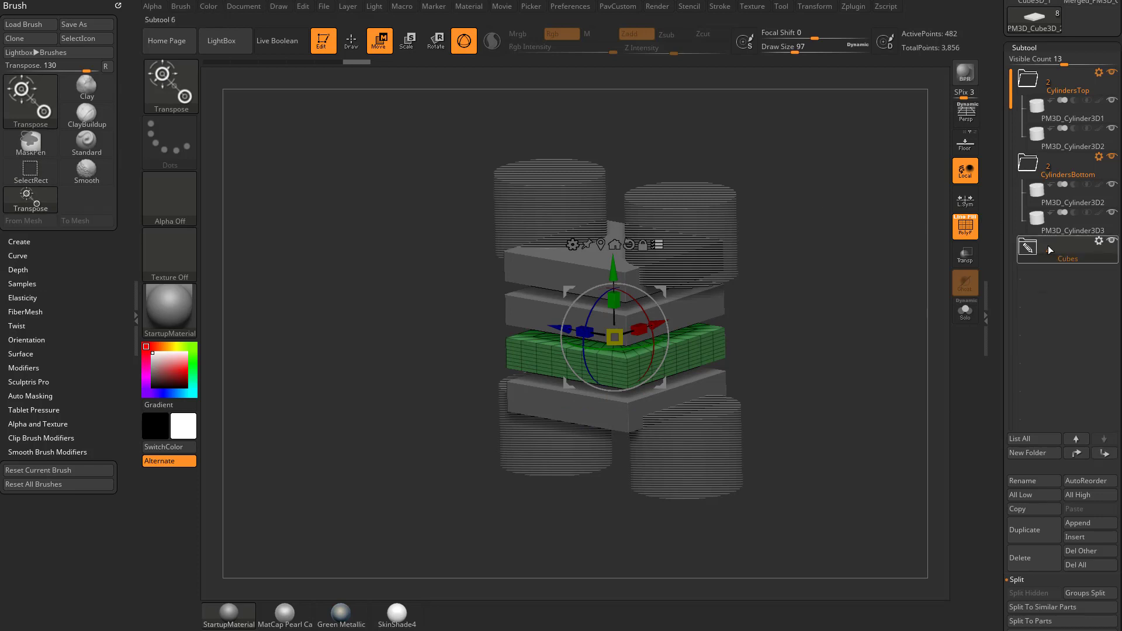
pyautogui.click(1029, 248)
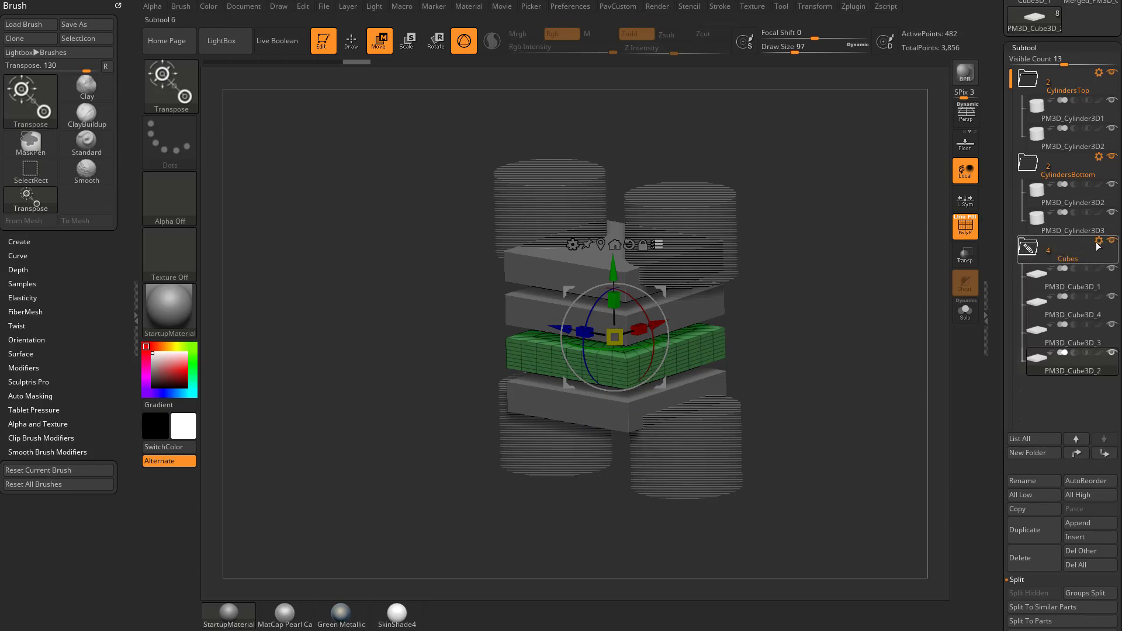